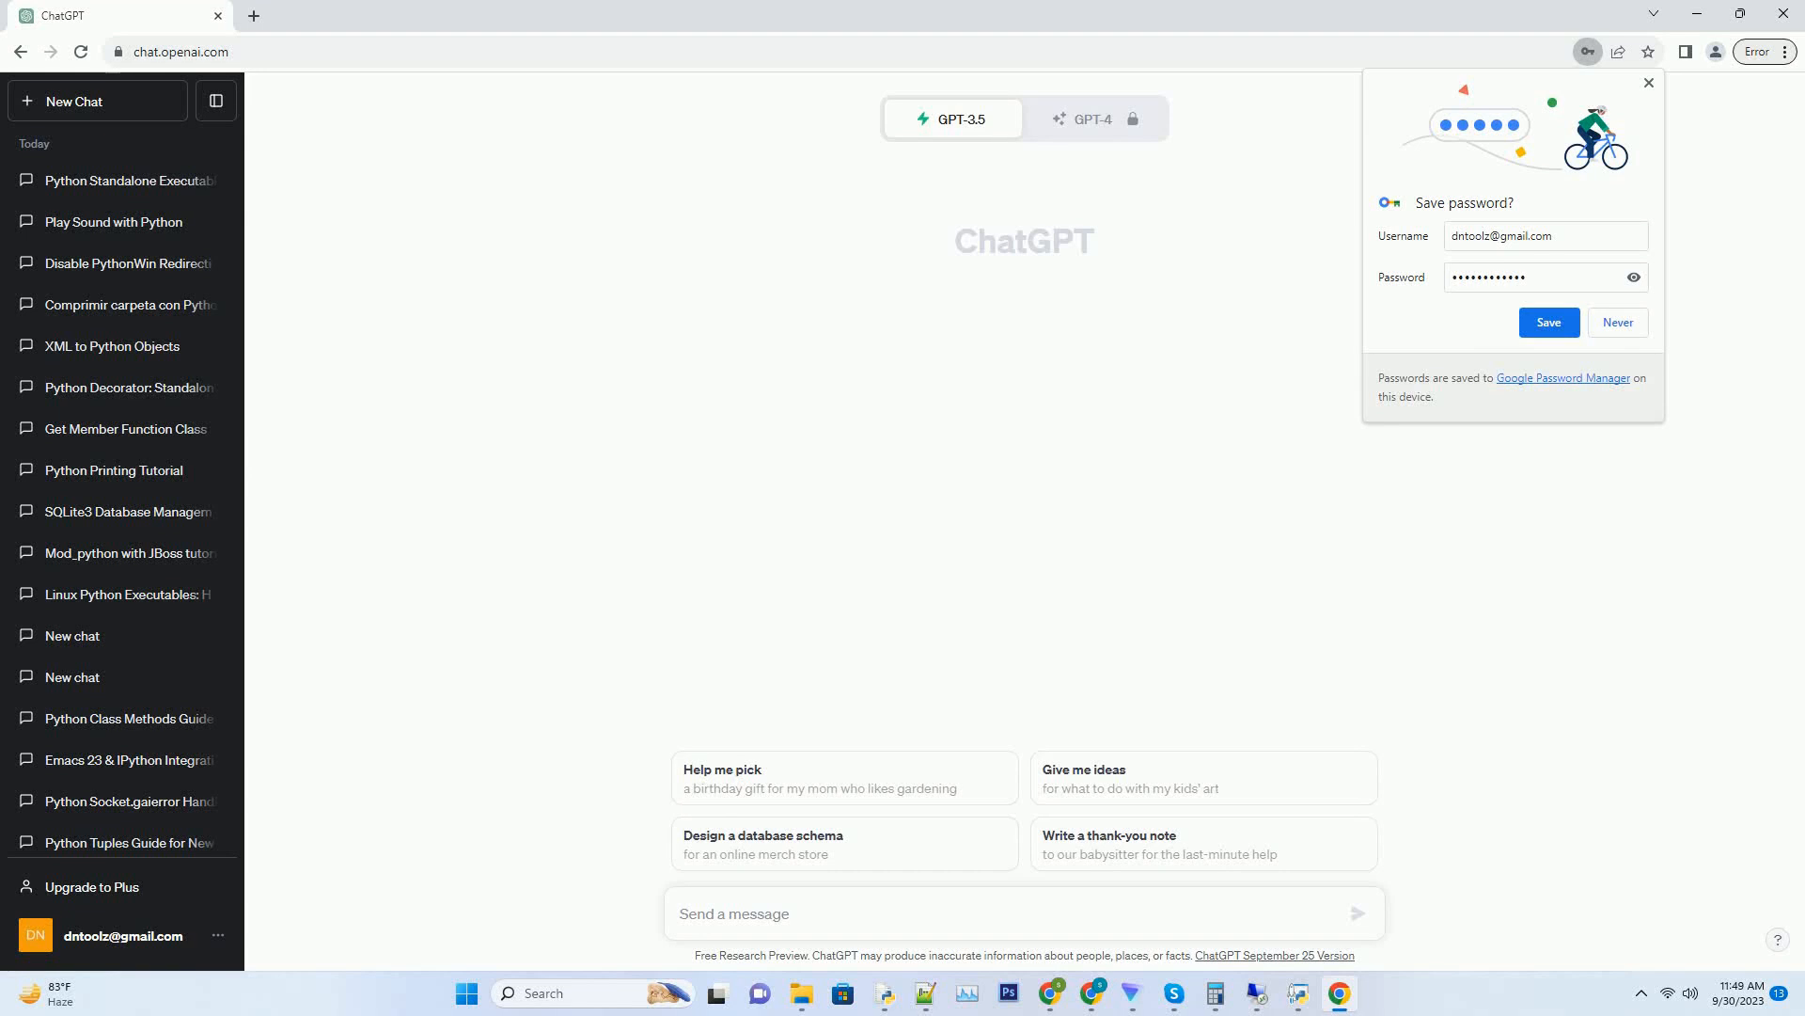
- Send the request for a Python function-pointers tutorial with code examples
{"action": "key", "text": "Return"}
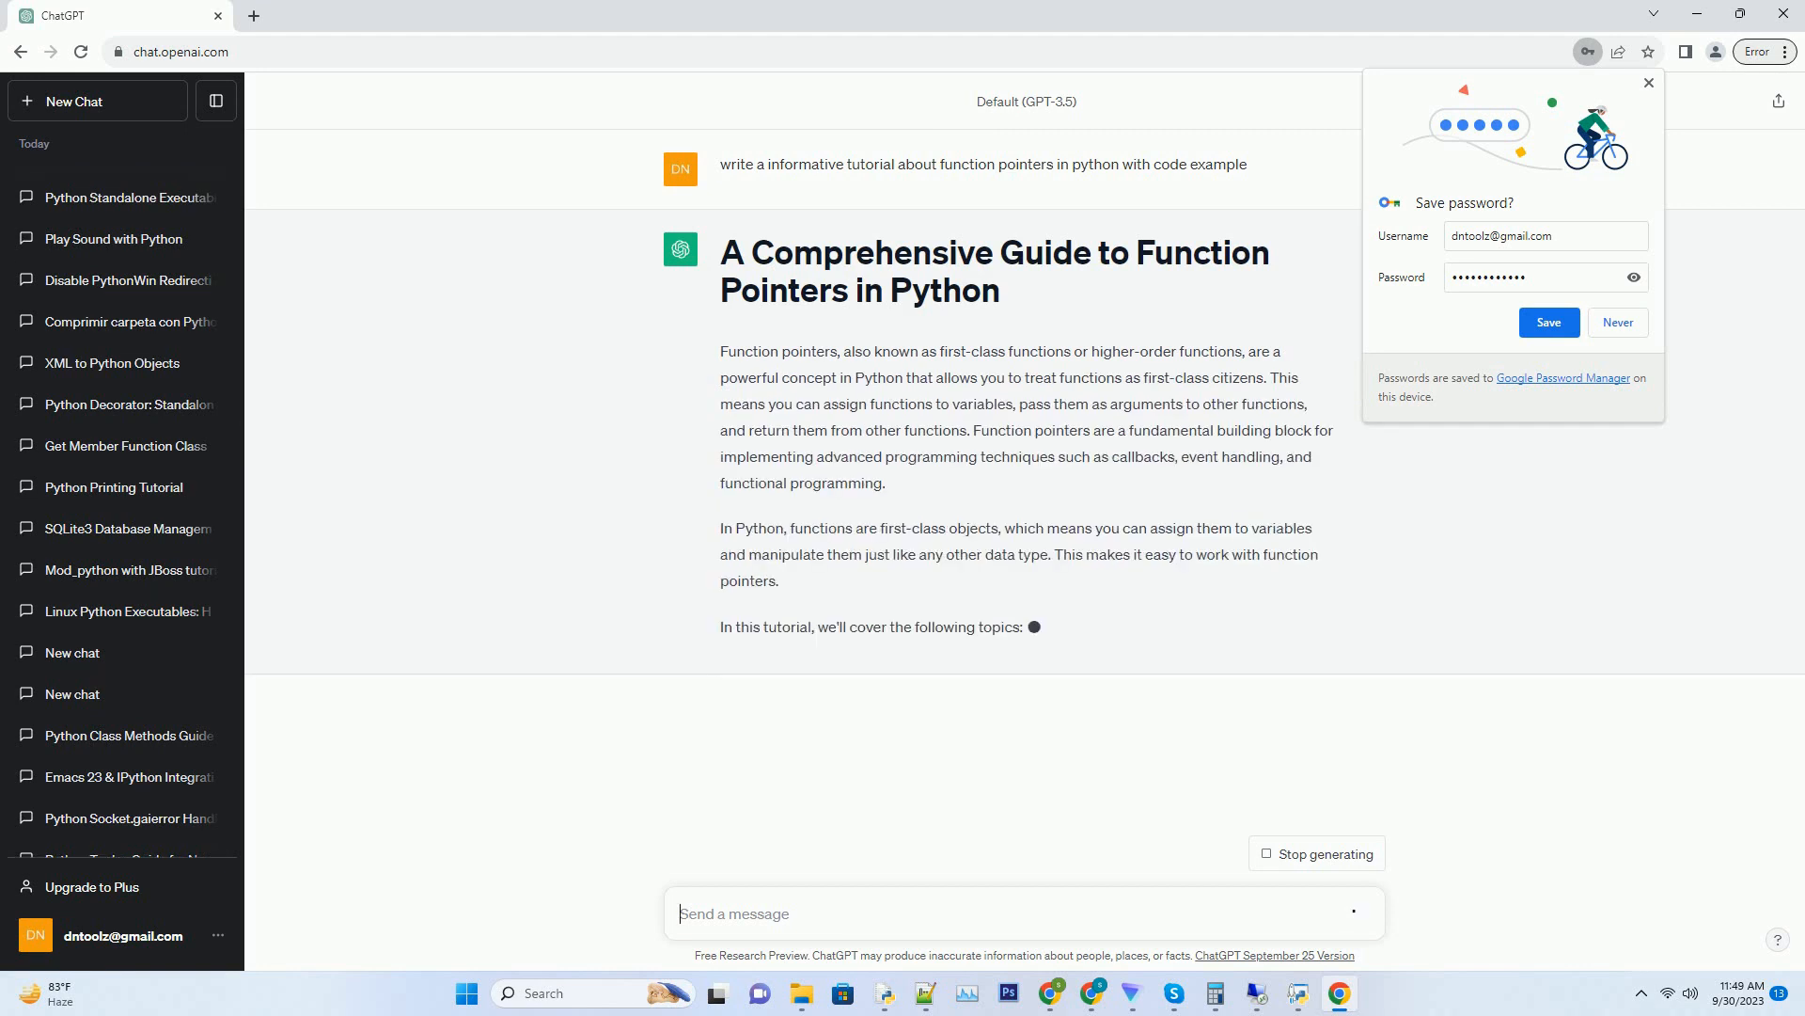
- Scroll down to follow the generating tutorial through its five sections to the calculator example
{"action": "scroll", "scroll_direction": "down", "scroll_amount": 3}
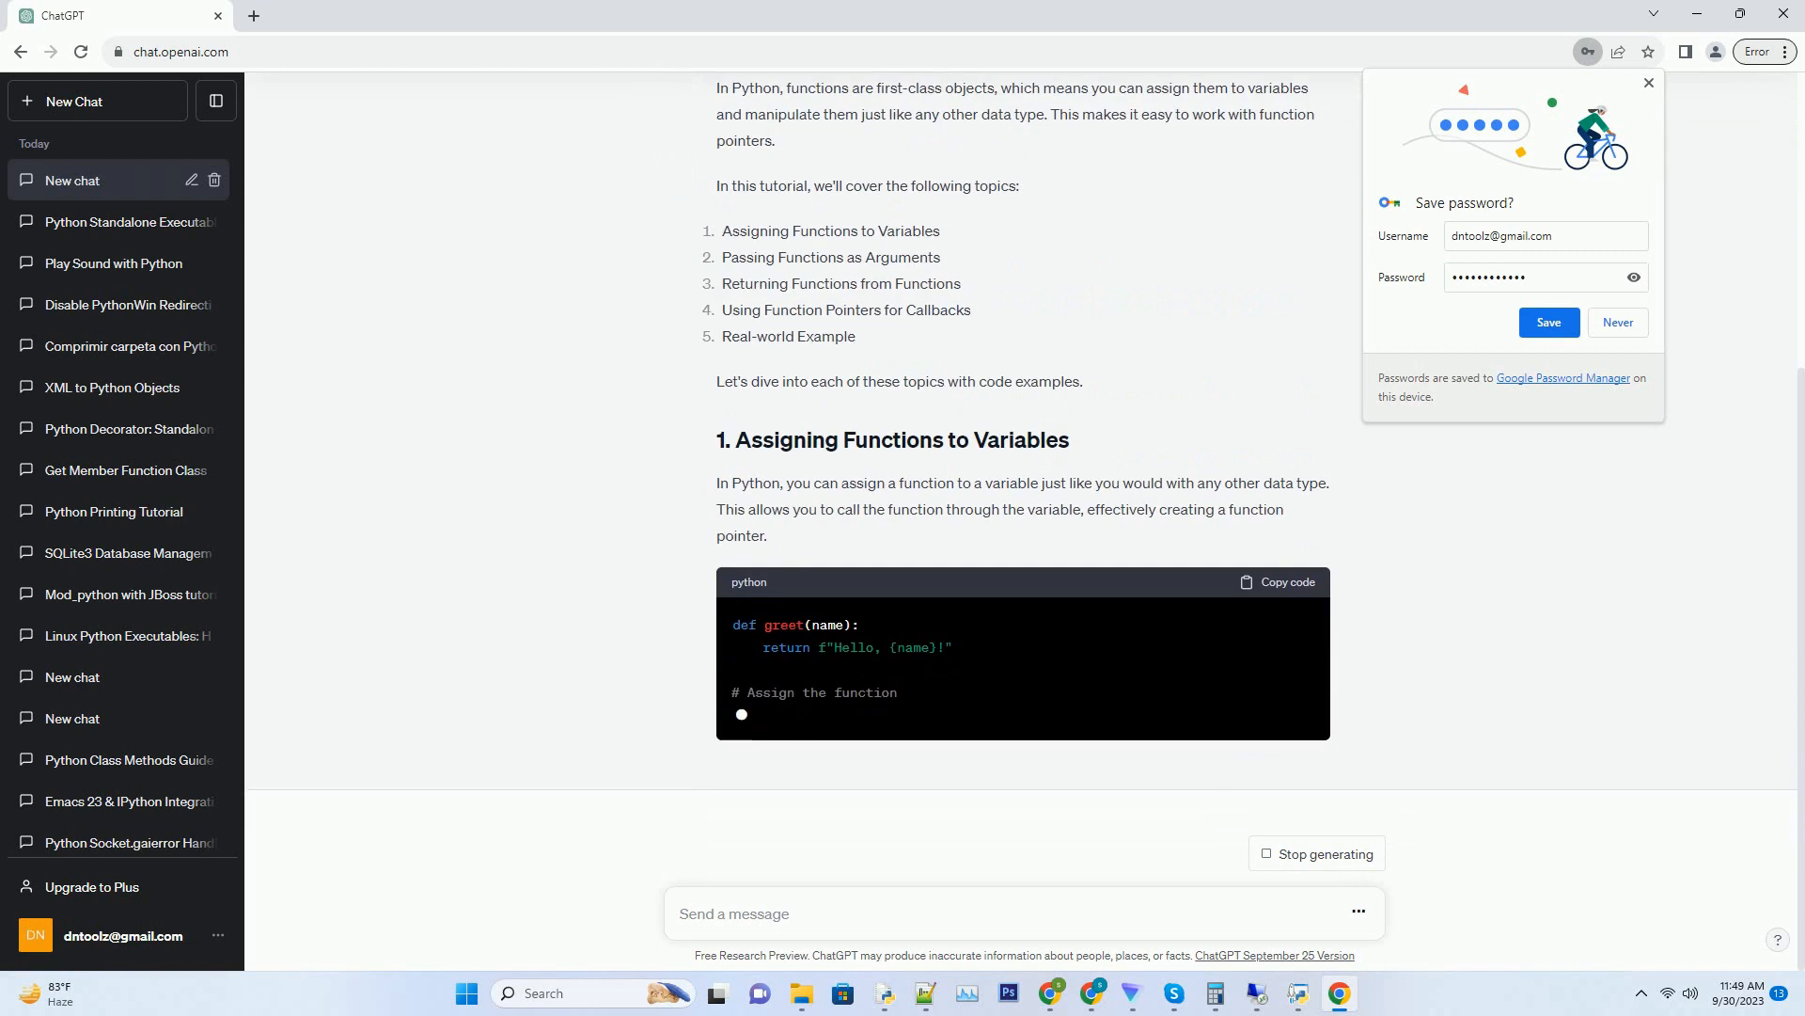
{"action": "scroll", "scroll_direction": "down", "scroll_amount": 3}
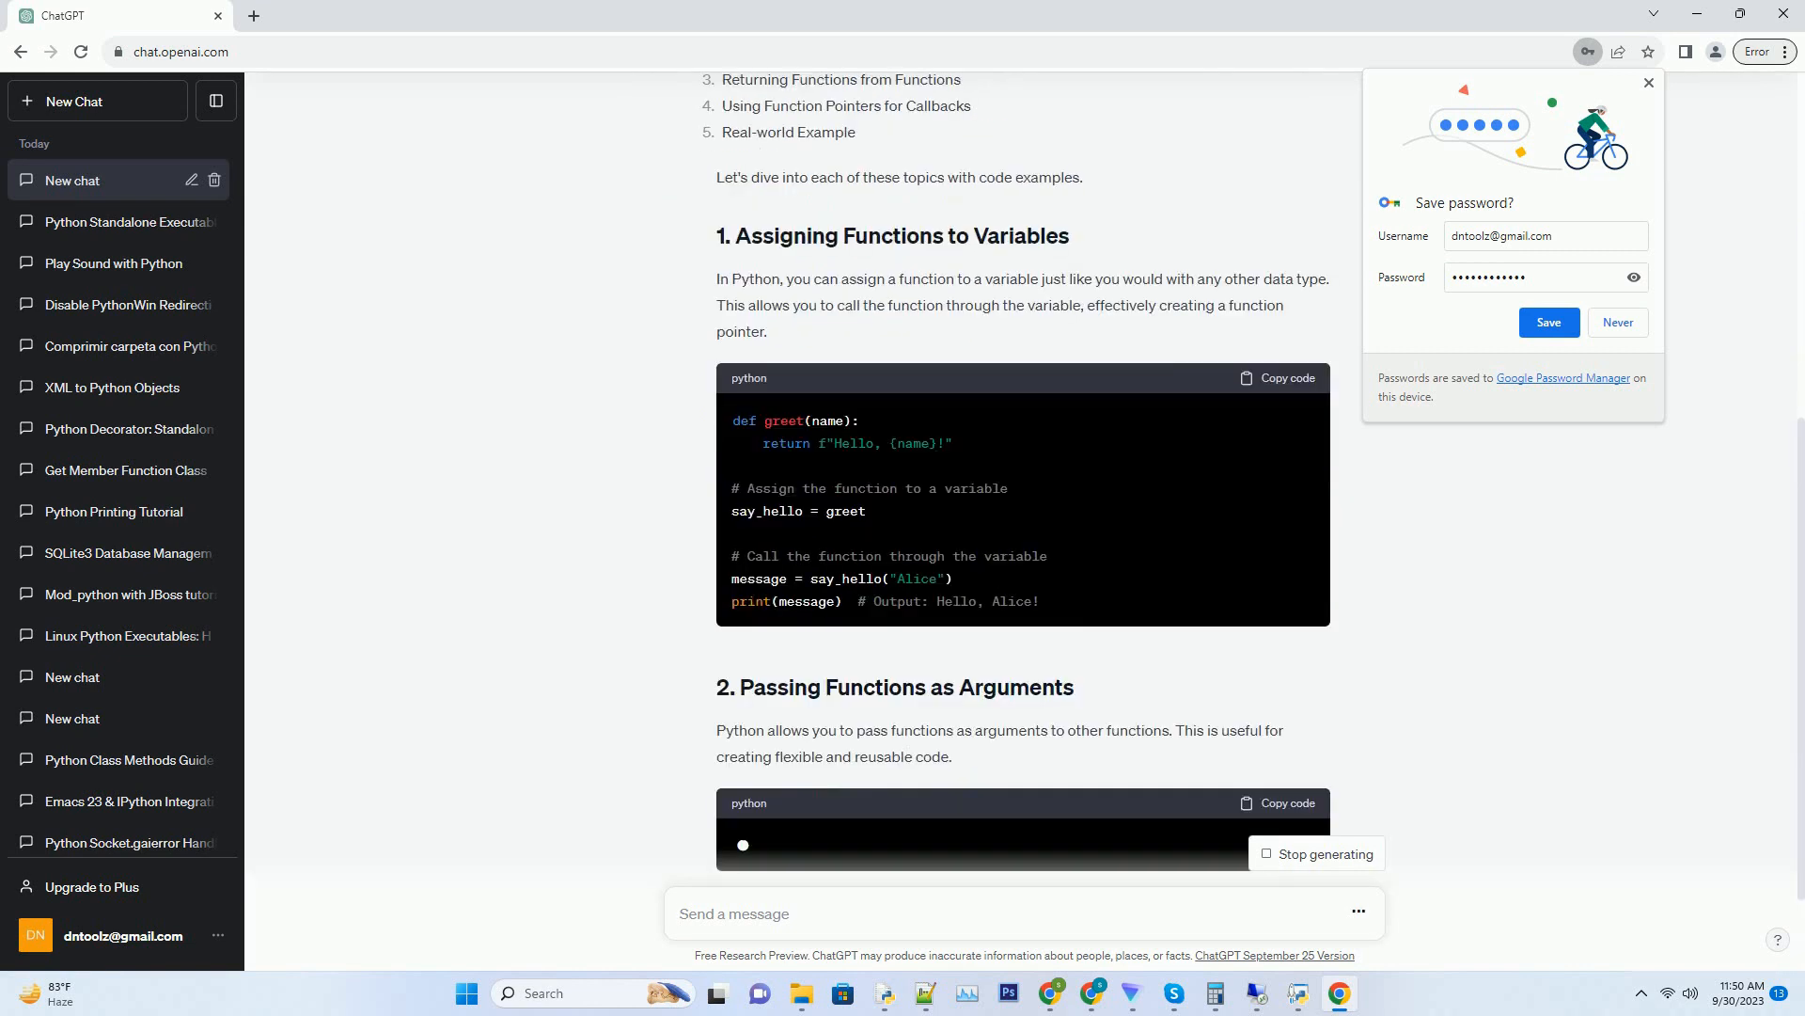
{"action": "scroll", "scroll_direction": "down", "scroll_amount": 3}
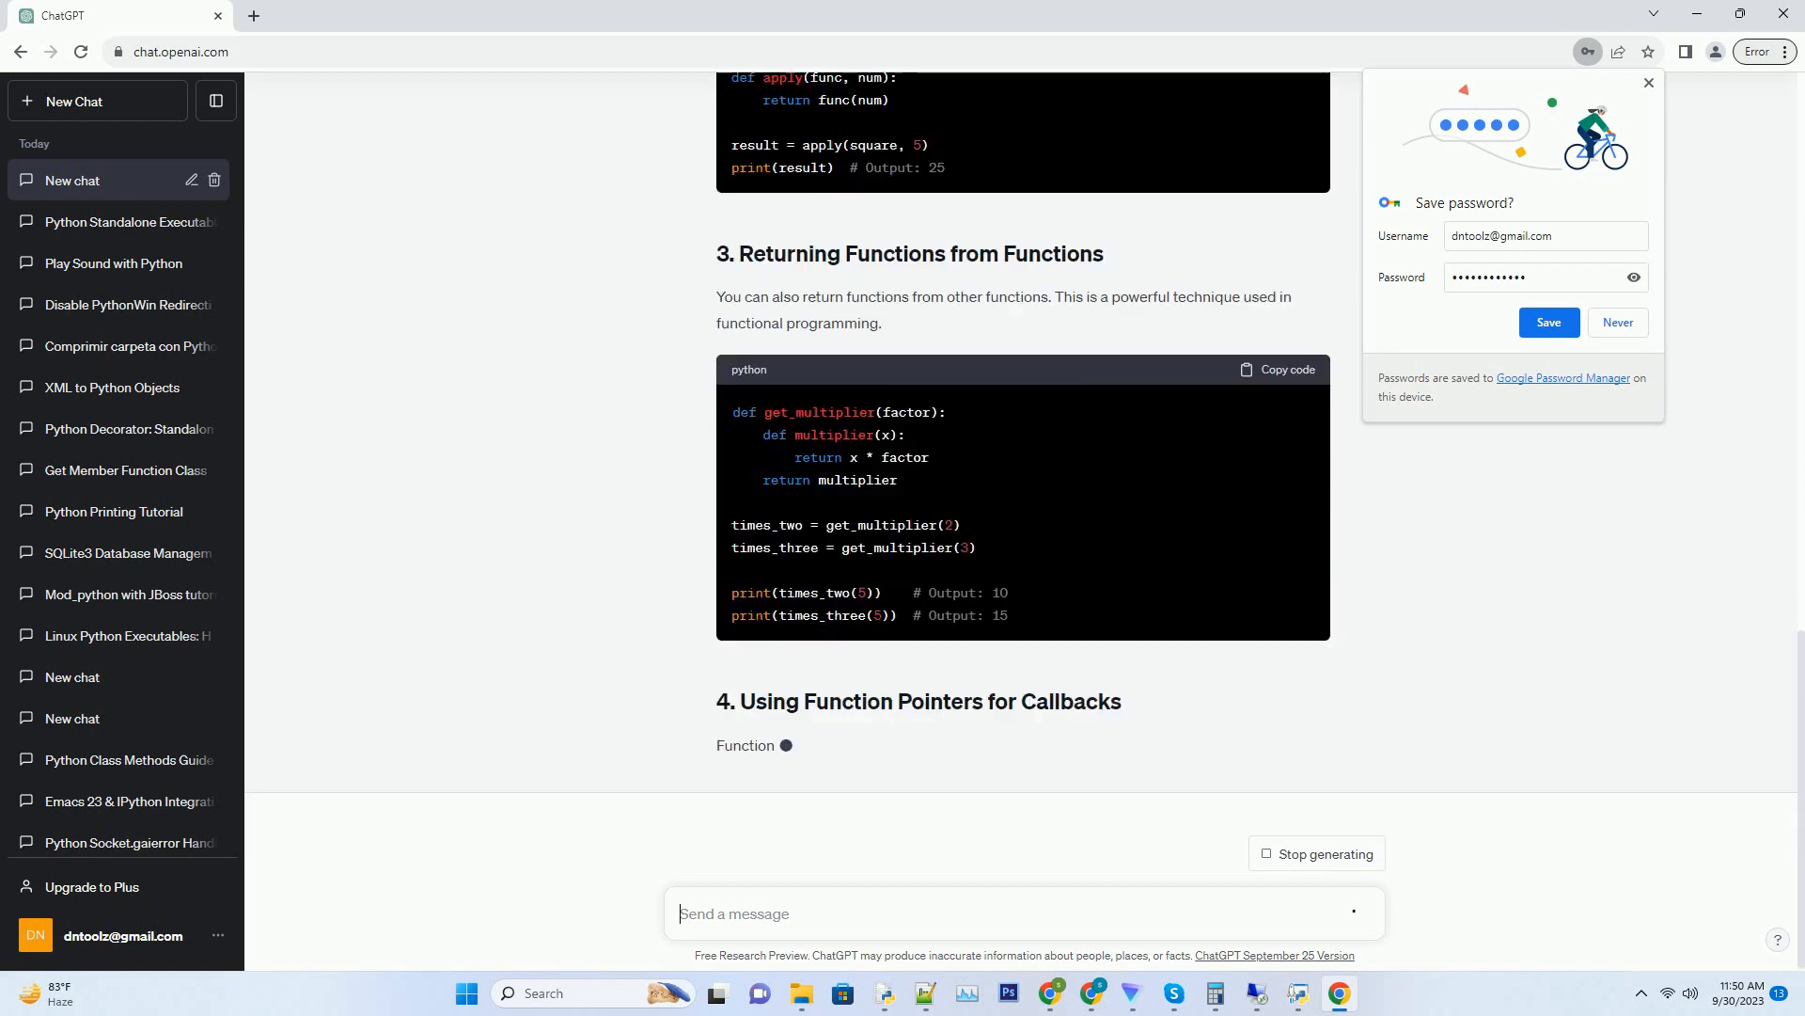
{"action": "scroll", "scroll_direction": "down", "scroll_amount": 3}
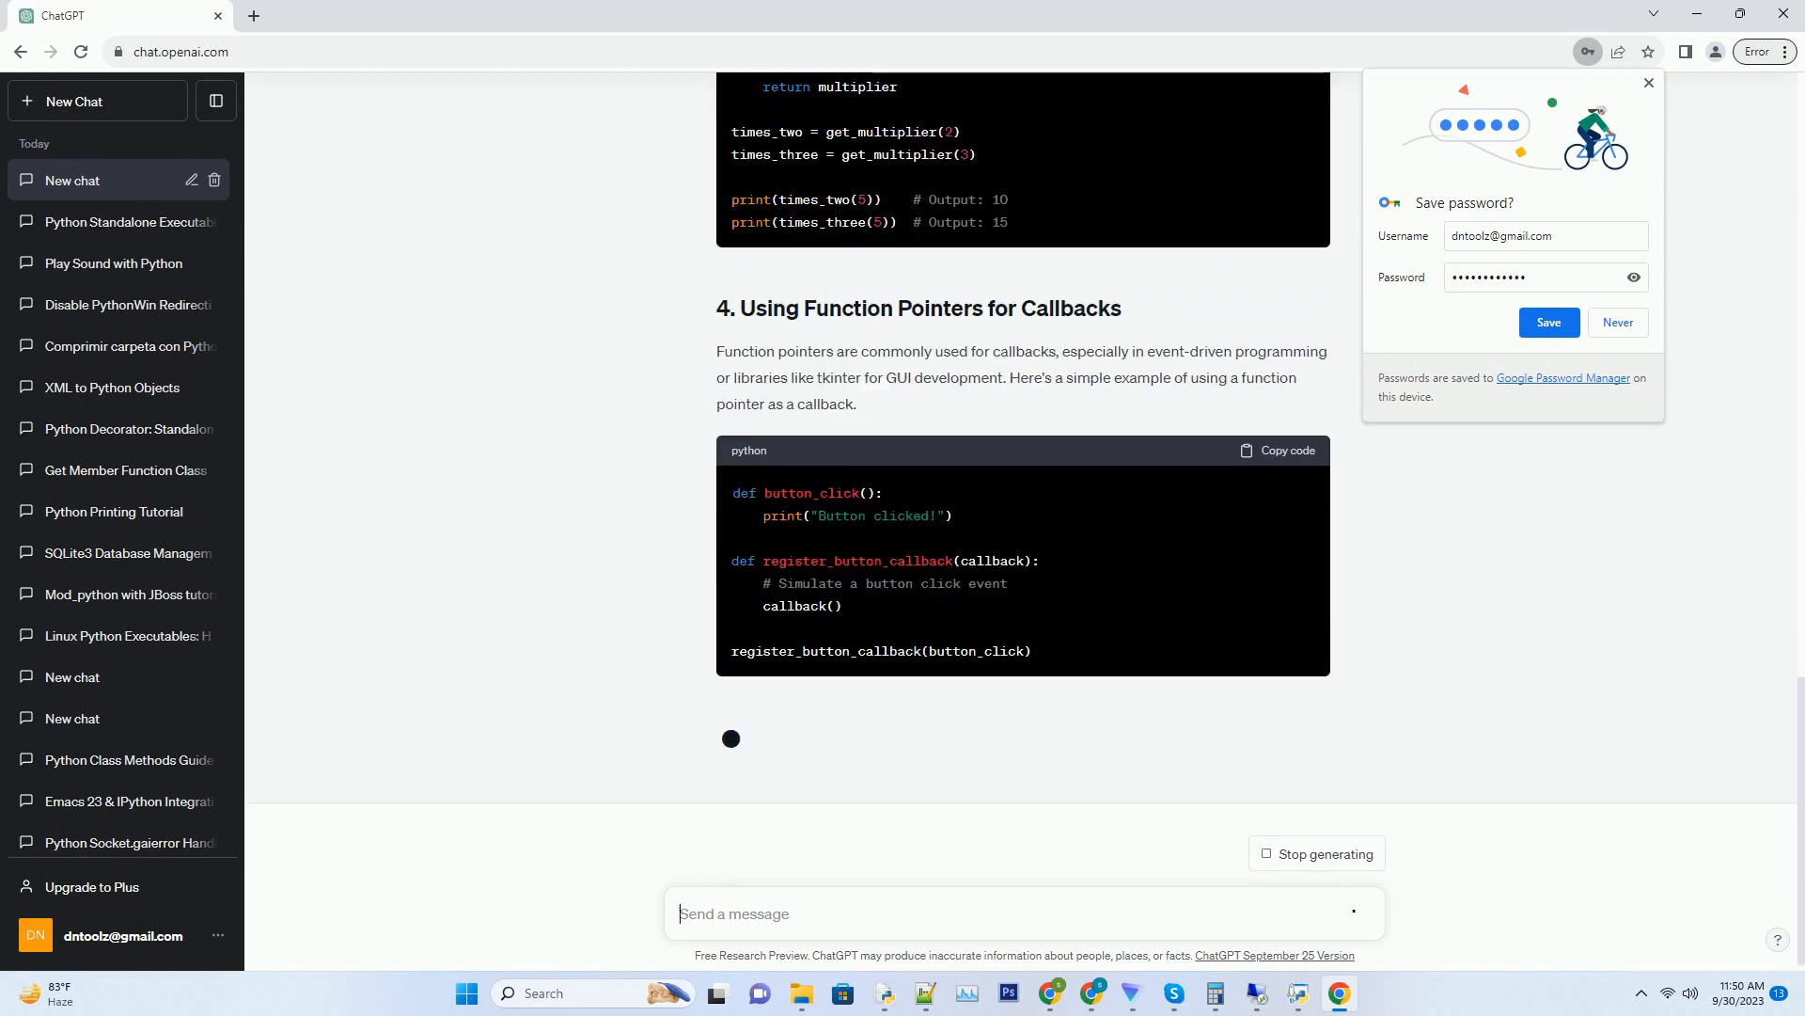
{"action": "scroll", "scroll_direction": "down", "scroll_amount": 3}
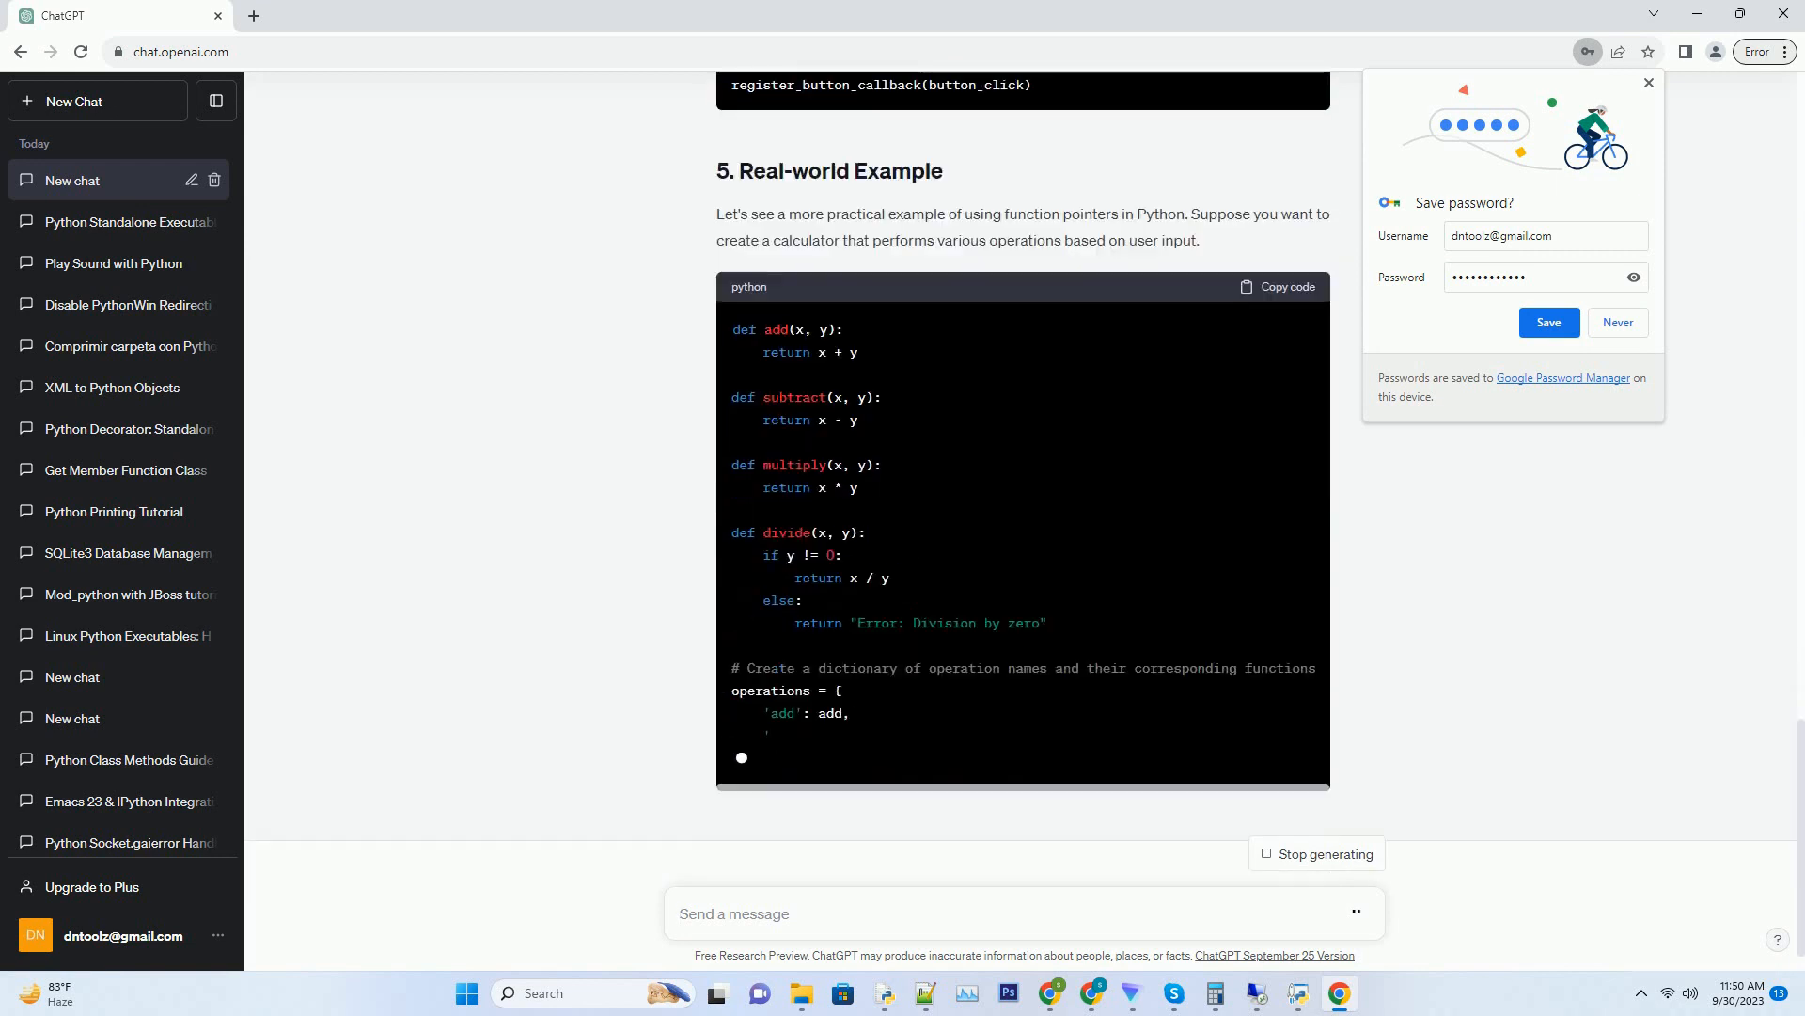
{"action": "scroll", "scroll_direction": "down", "scroll_amount": 3}
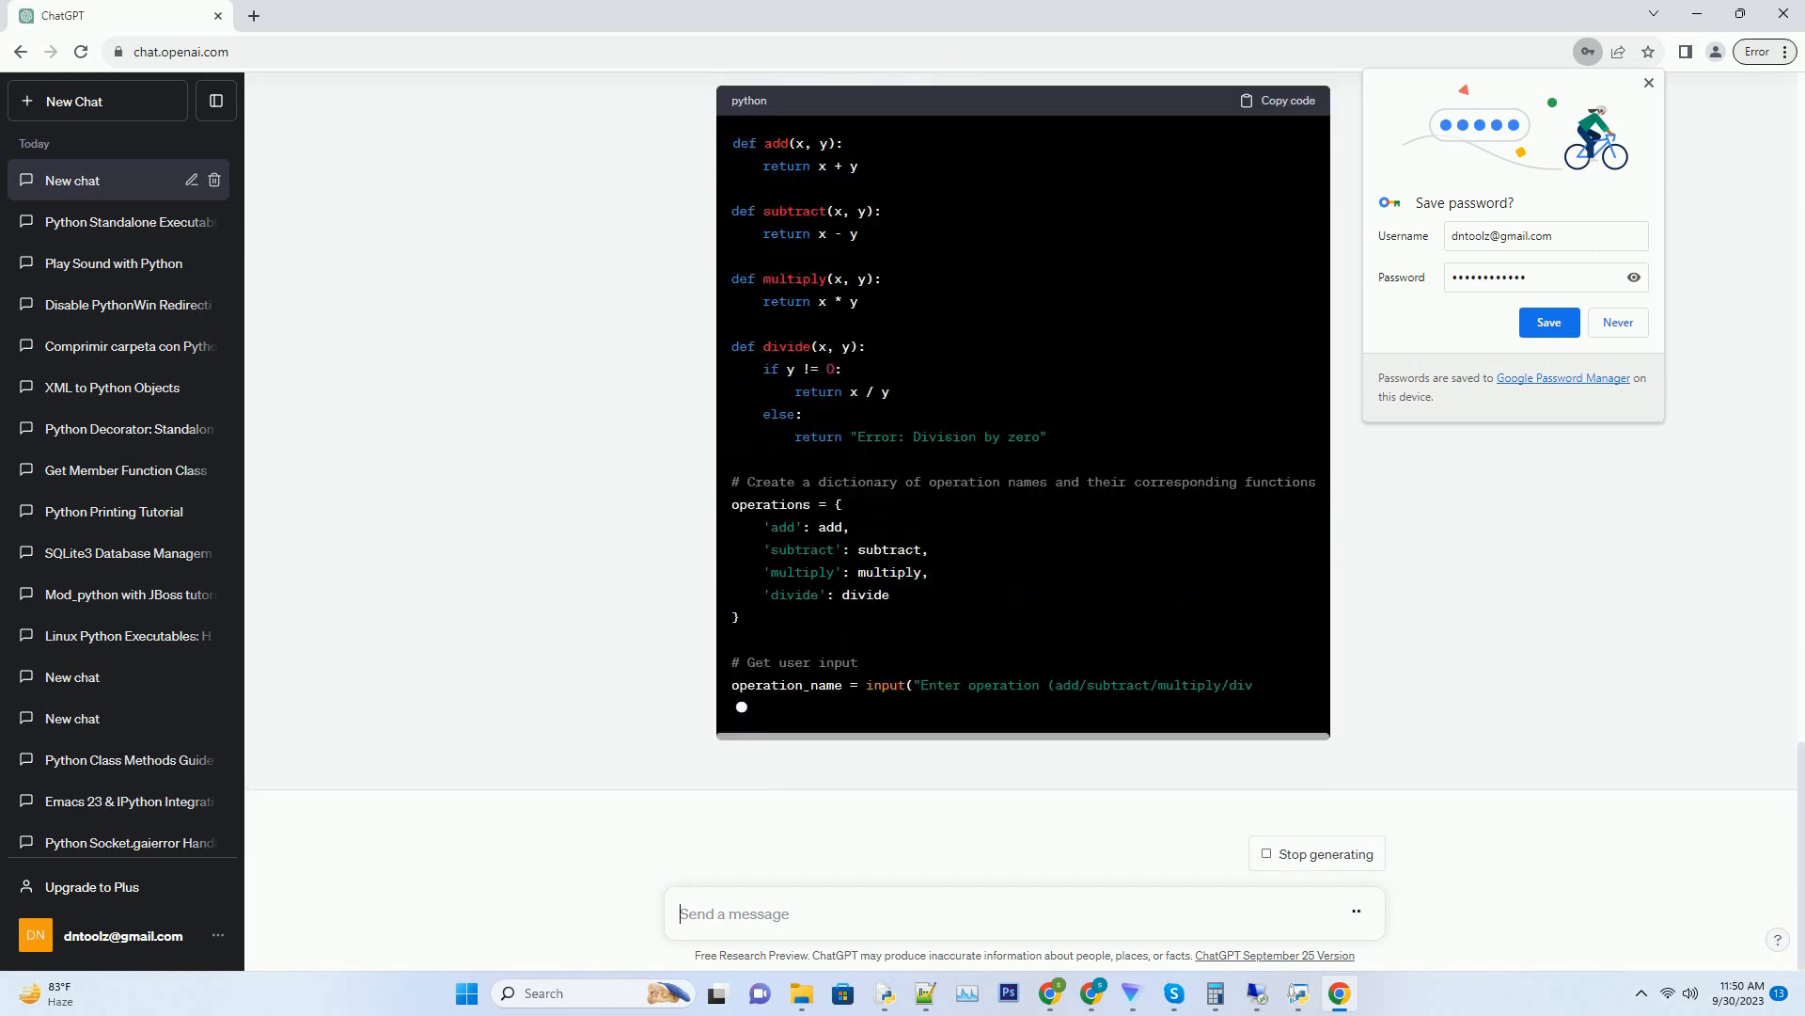
{"action": "scroll", "scroll_direction": "down", "scroll_amount": 3}
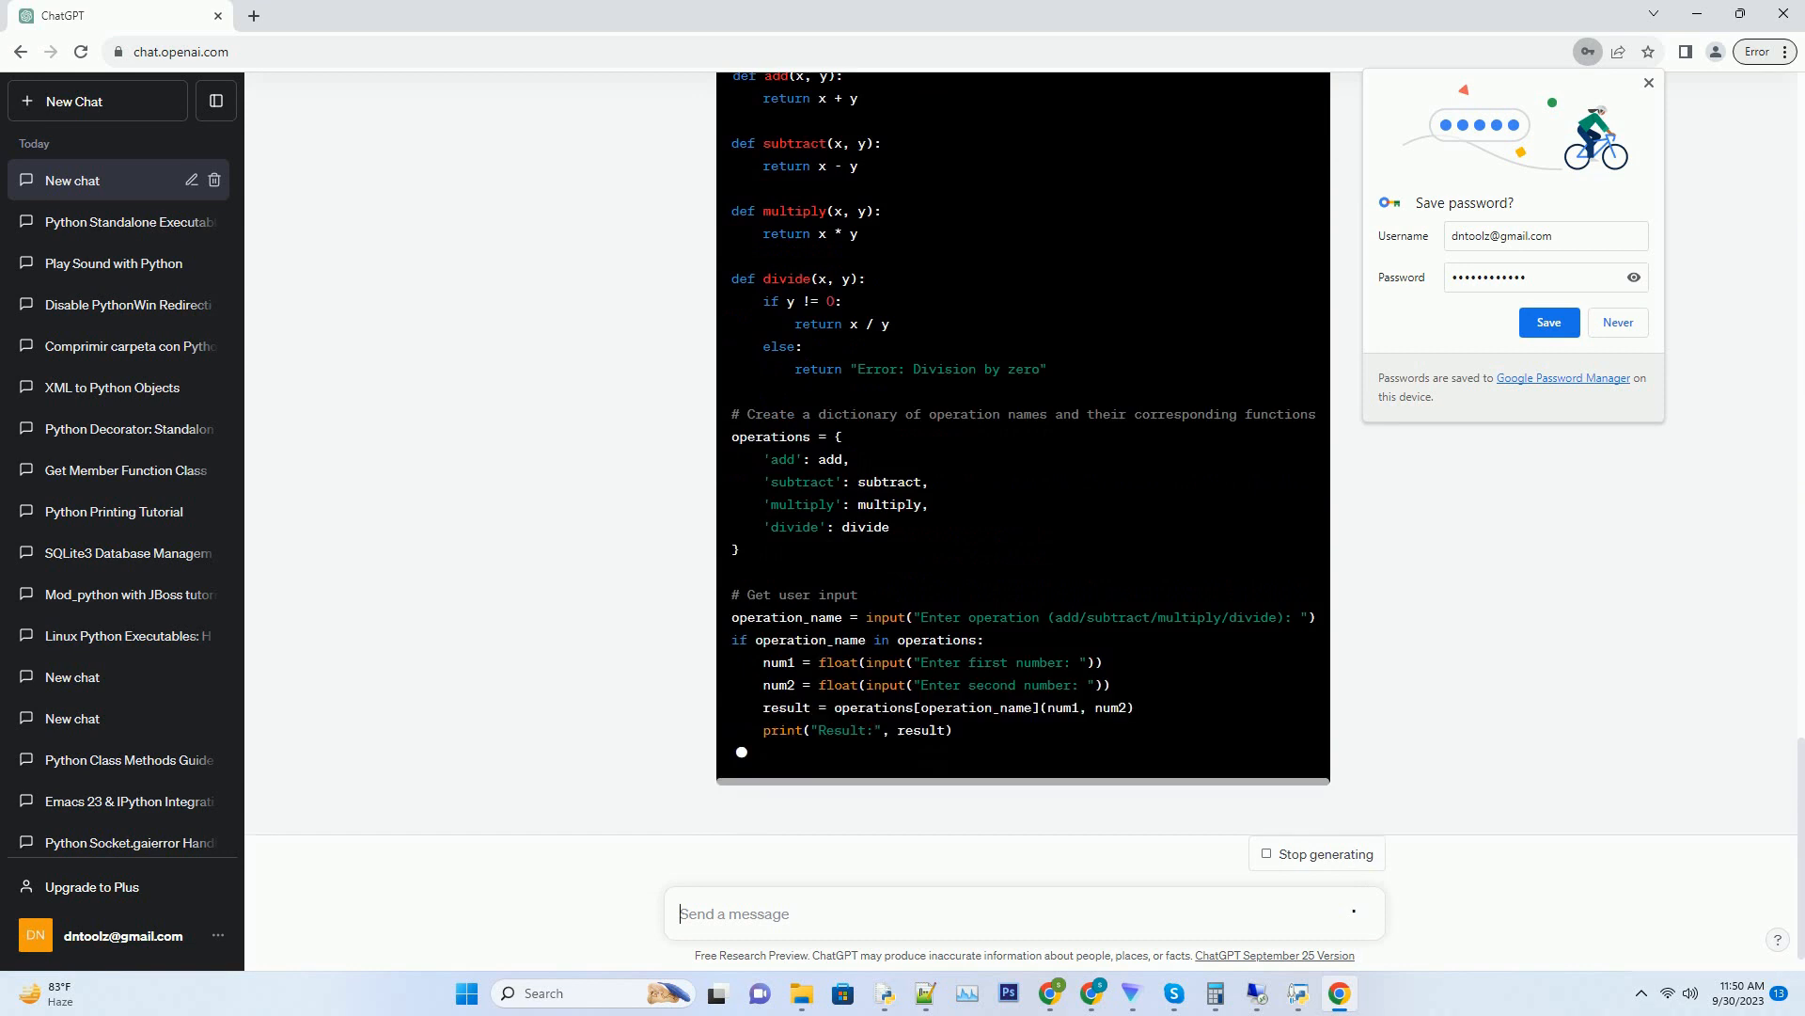
{"action": "scroll", "scroll_direction": "down", "scroll_amount": 3}
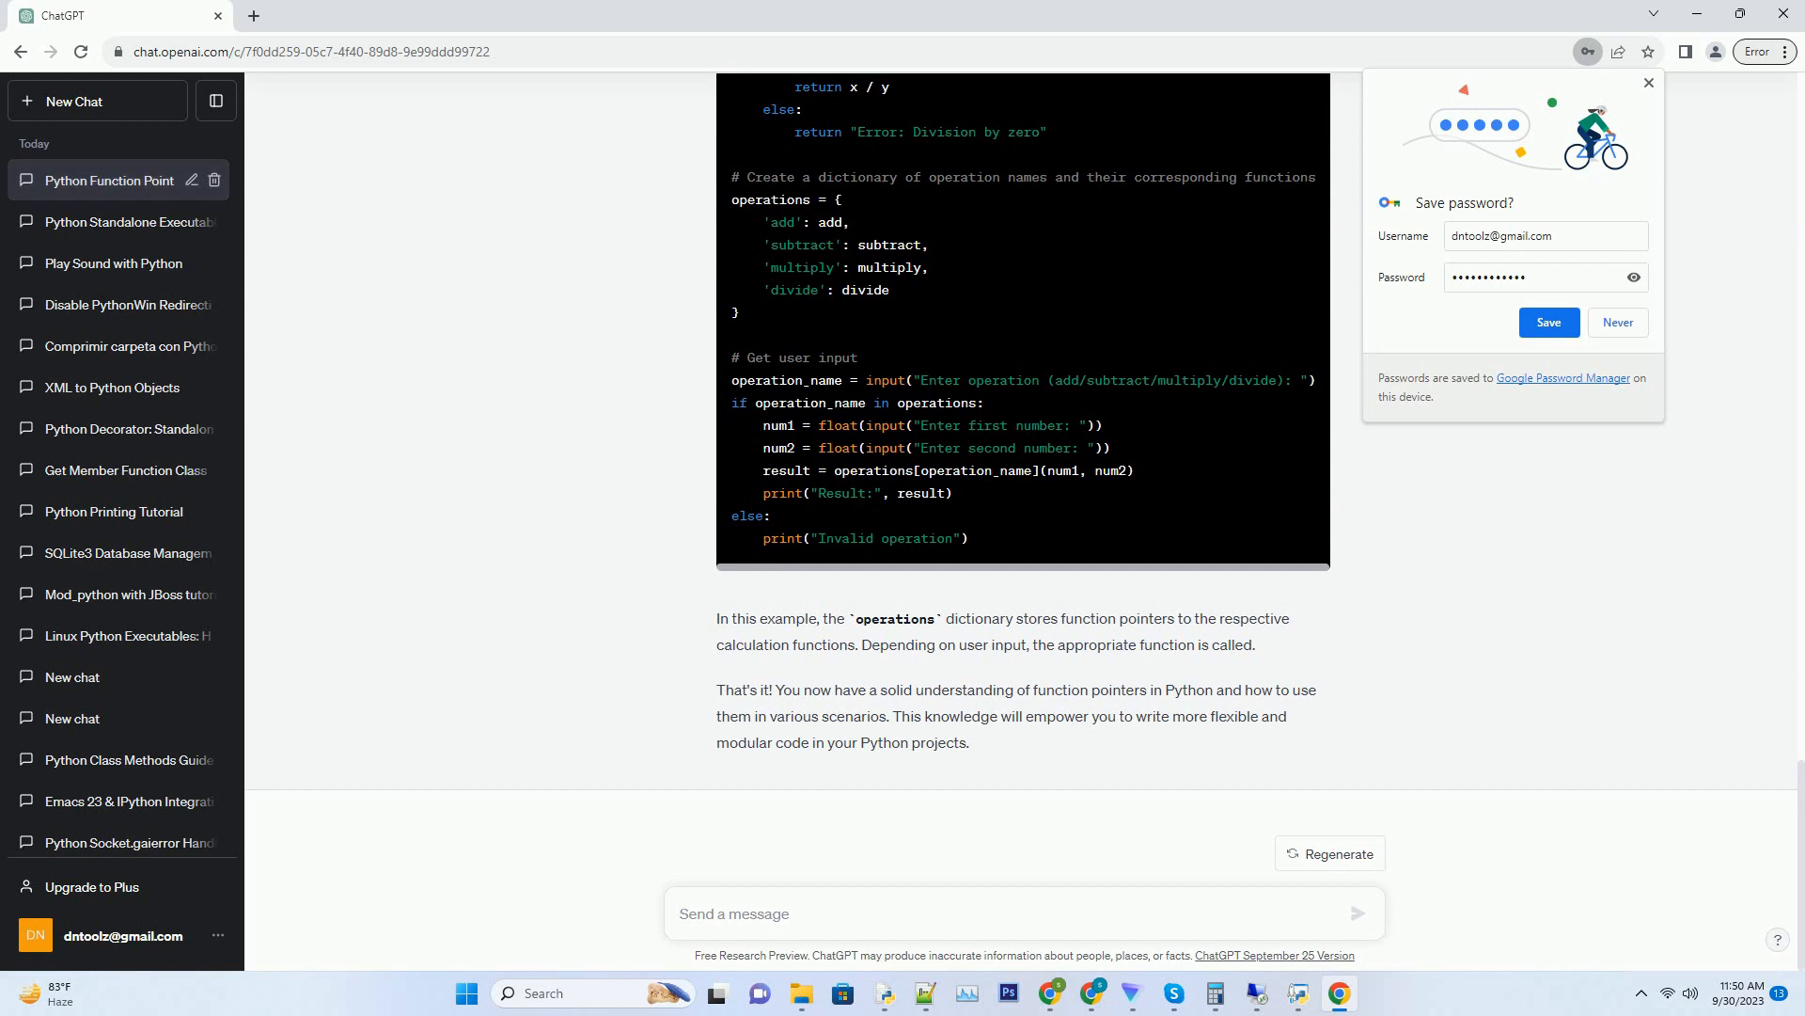
- Keep the completed tutorial's closing summary in view on the page
{"action": "left_click", "coordinate": [1021, 914]}
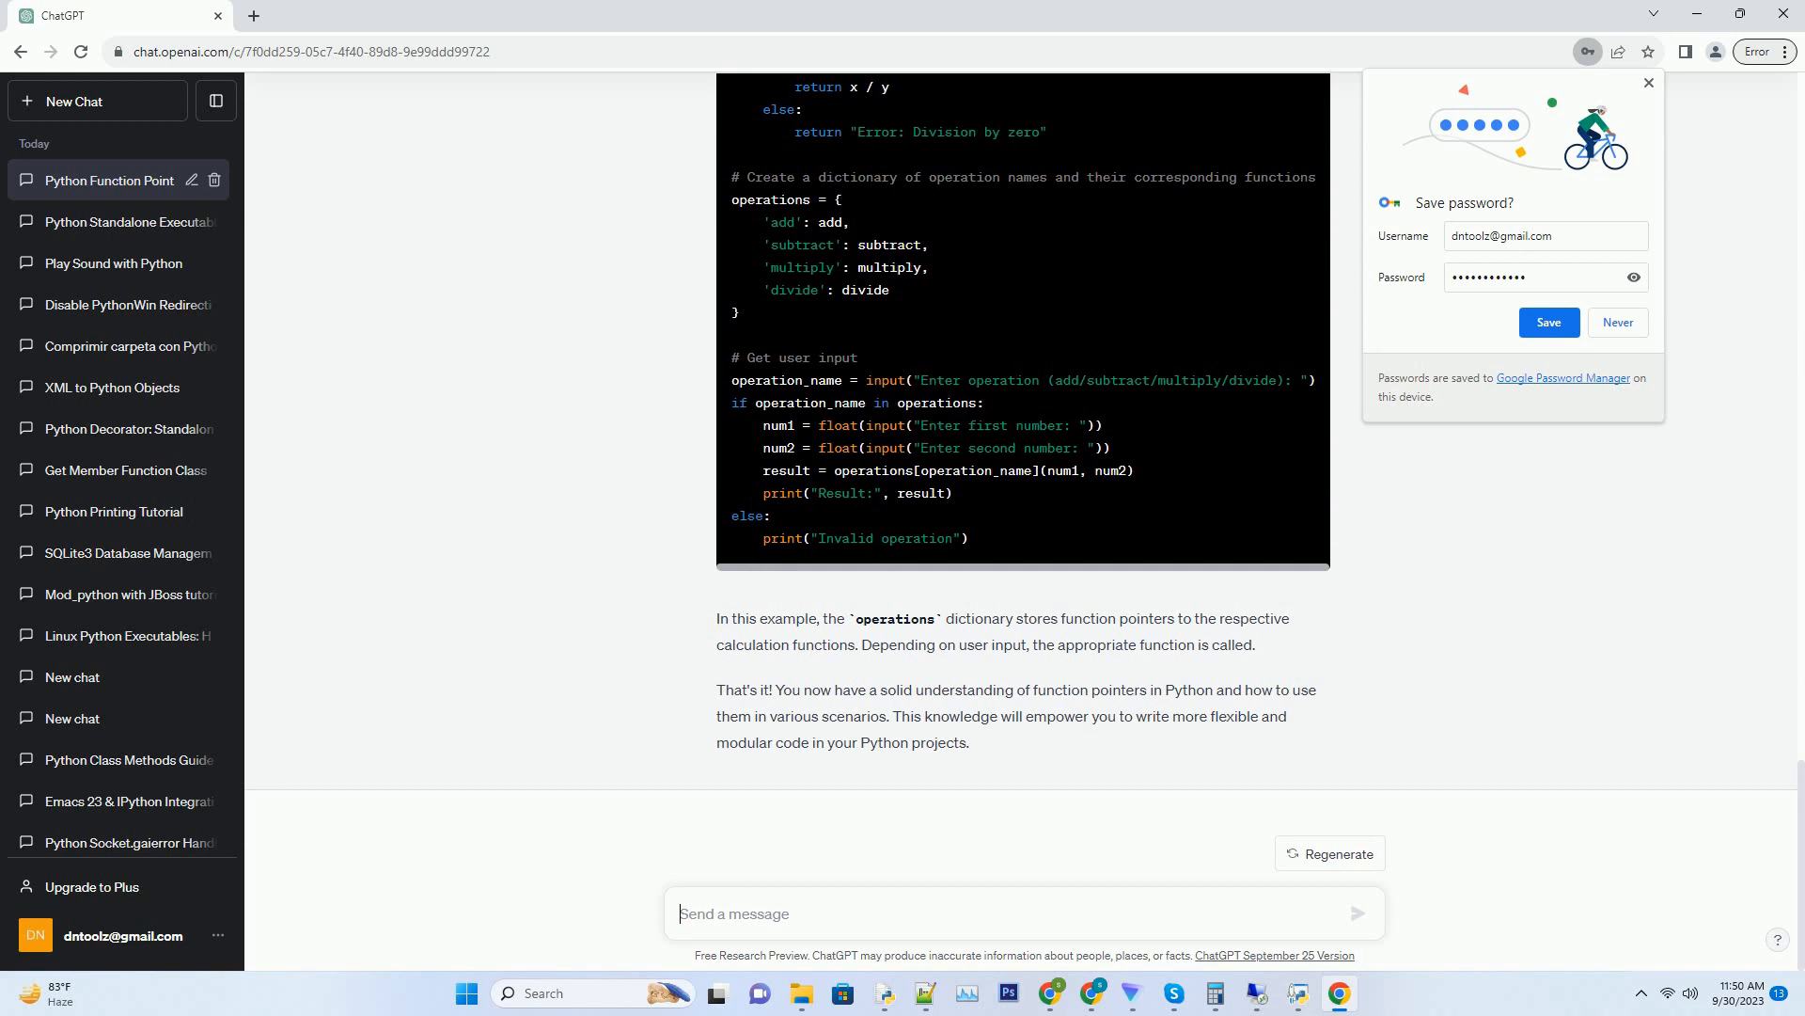